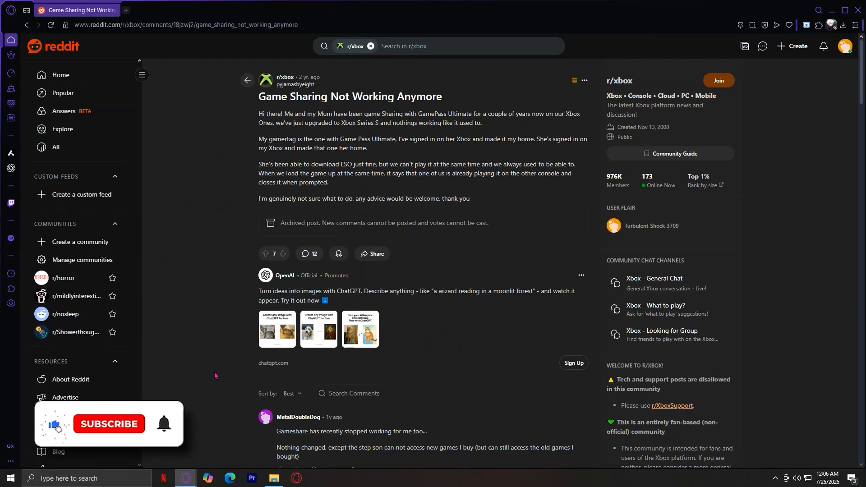
Scroll past the promoted ad to the replies about removing each other's accounts.
{"action": "left_click", "coordinate": [108, 424]}
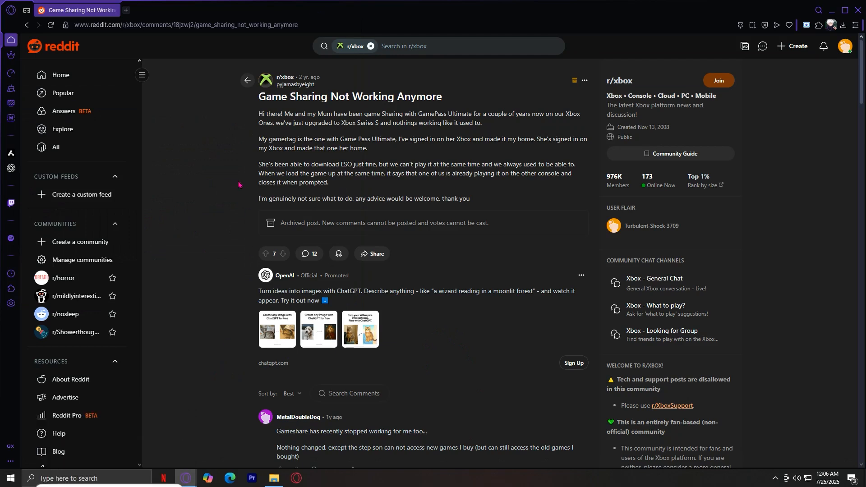
{"action": "mouse_move", "coordinate": [234, 214]}
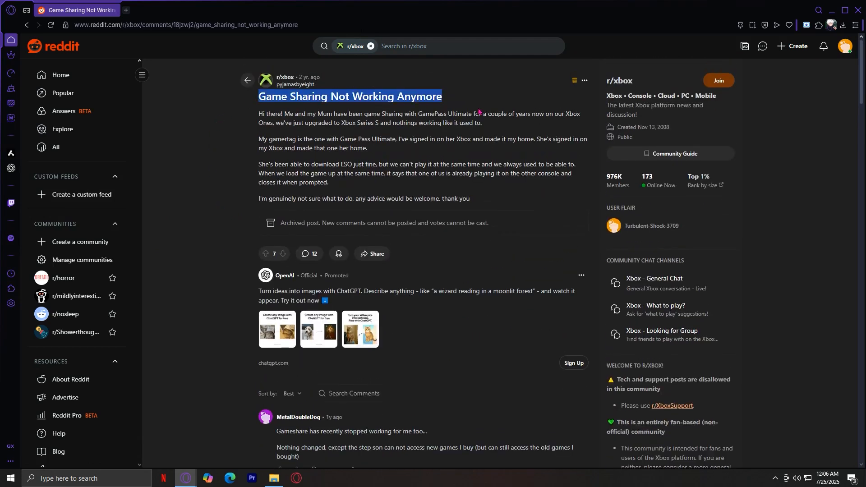
{"action": "scroll", "scroll_direction": "down", "scroll_amount": 3}
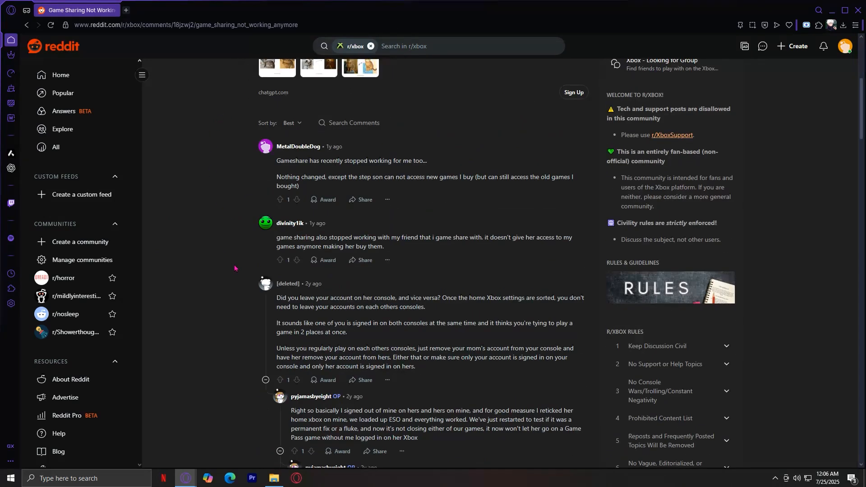
{"action": "mouse_move", "coordinate": [388, 305]}
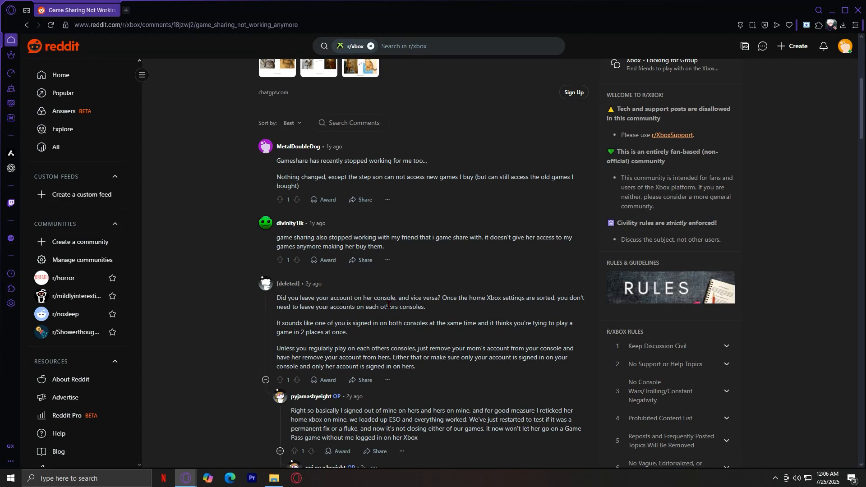
{"action": "mouse_move", "coordinate": [404, 317]}
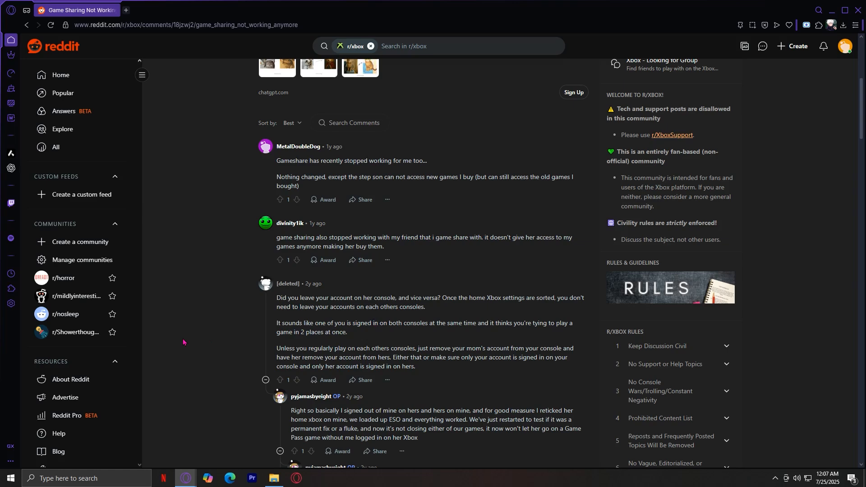
Scroll to the numbered home-Xbox reply, highlighting then clearing a word in step one.
{"action": "scroll", "scroll_direction": "down", "scroll_amount": 3}
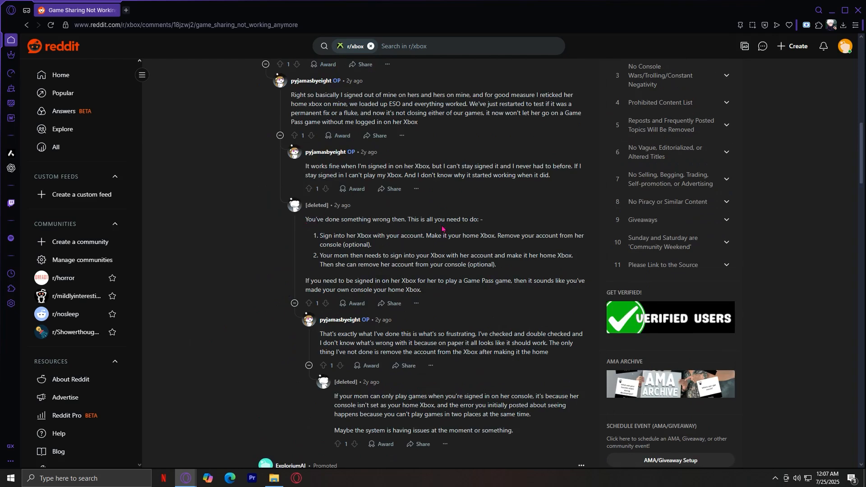
{"action": "double_click", "coordinate": [335, 235]}
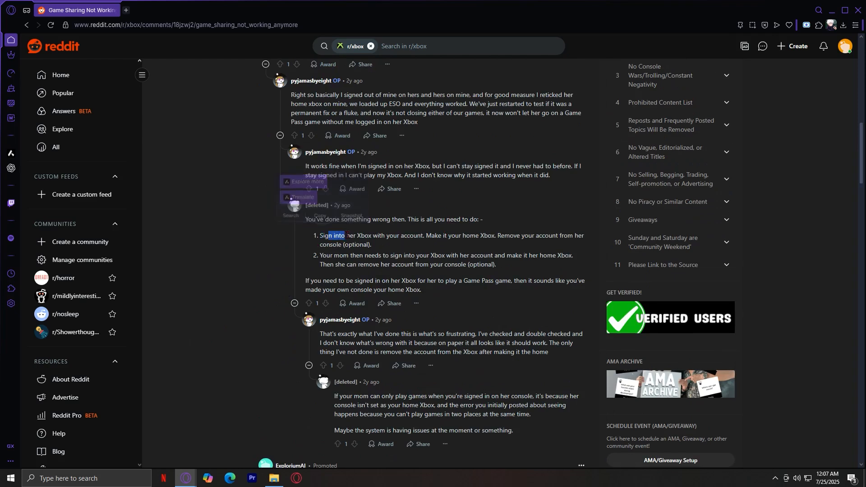
{"action": "left_click", "coordinate": [432, 251]}
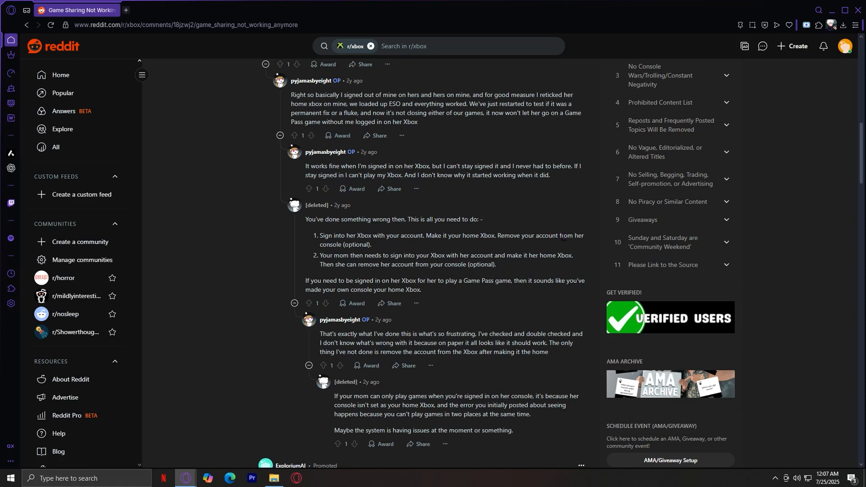
{"action": "mouse_move", "coordinate": [402, 248]}
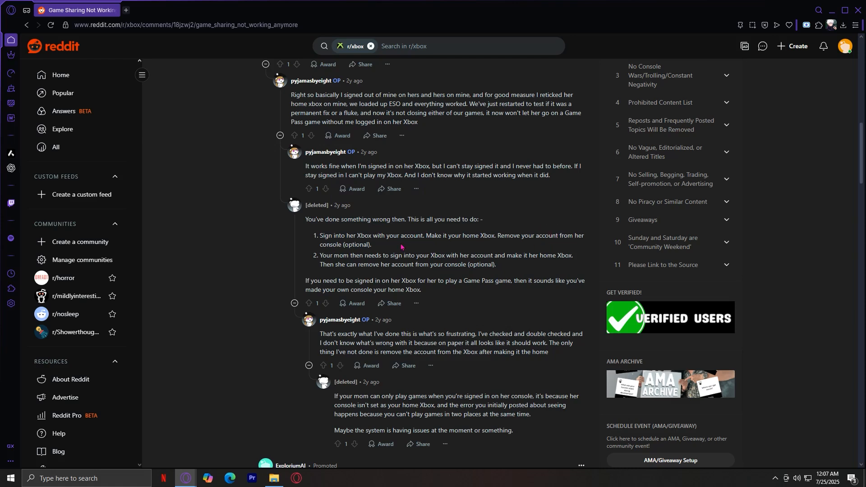
{"action": "mouse_move", "coordinate": [319, 256]}
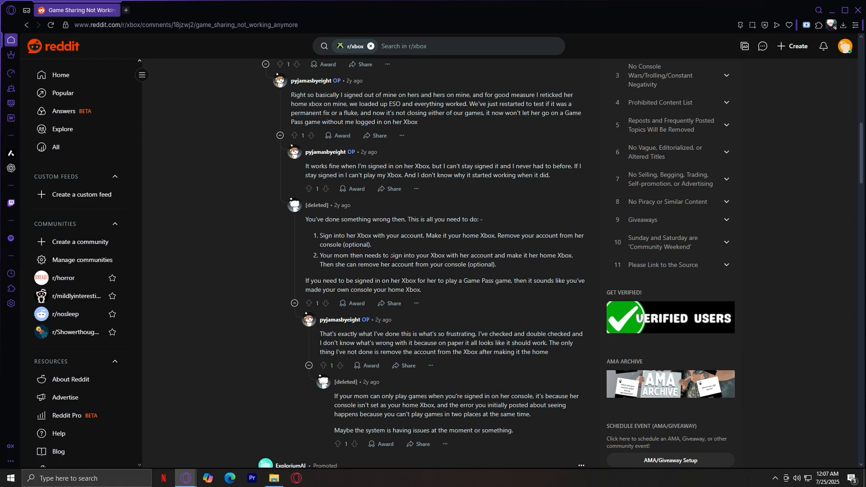
{"action": "mouse_move", "coordinate": [526, 263]}
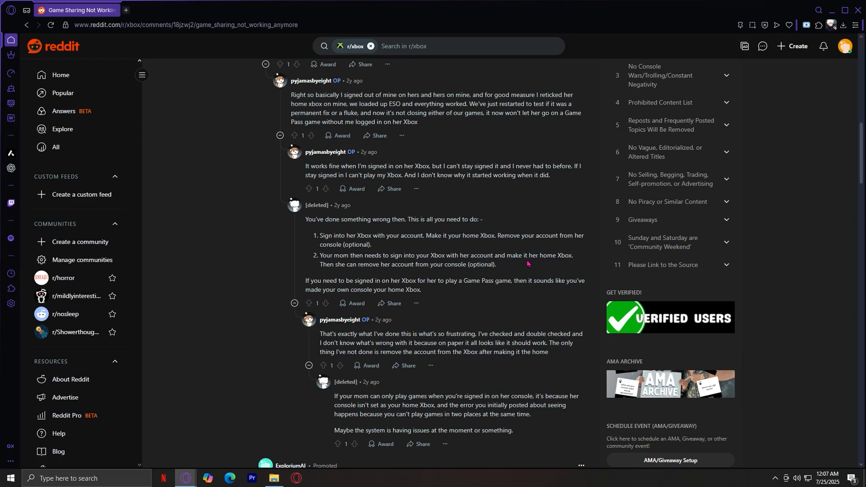
{"action": "mouse_move", "coordinate": [521, 266]}
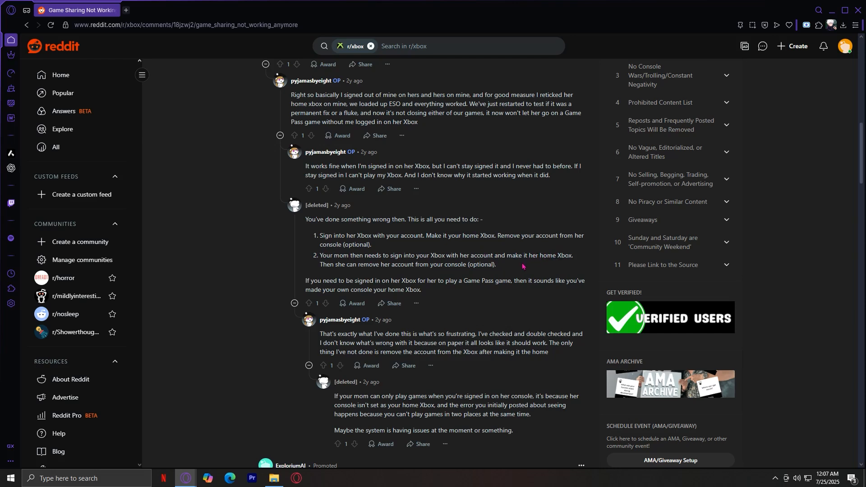
{"action": "mouse_move", "coordinate": [518, 228]}
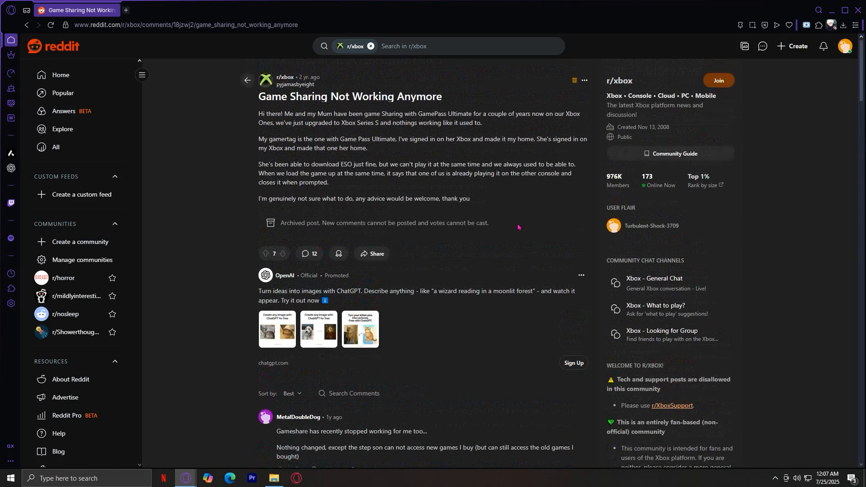
{"action": "mouse_move", "coordinate": [212, 212]}
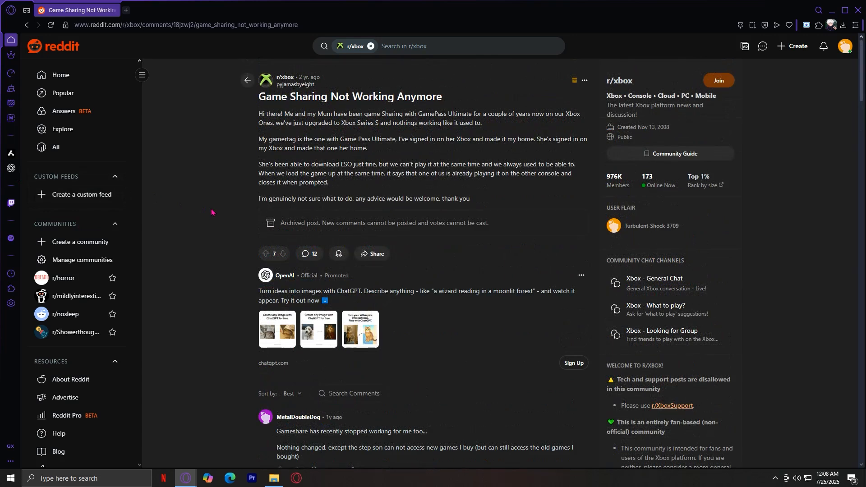
Return to the 'Game Sharing Not Working Anymore' post at the thread top.
{"action": "scroll", "scroll_direction": "down", "scroll_amount": 3}
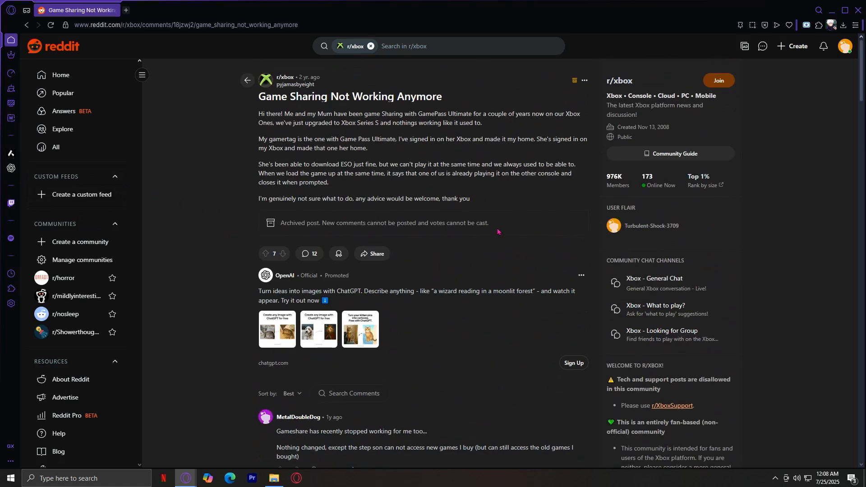
{"action": "mouse_move", "coordinate": [506, 254]}
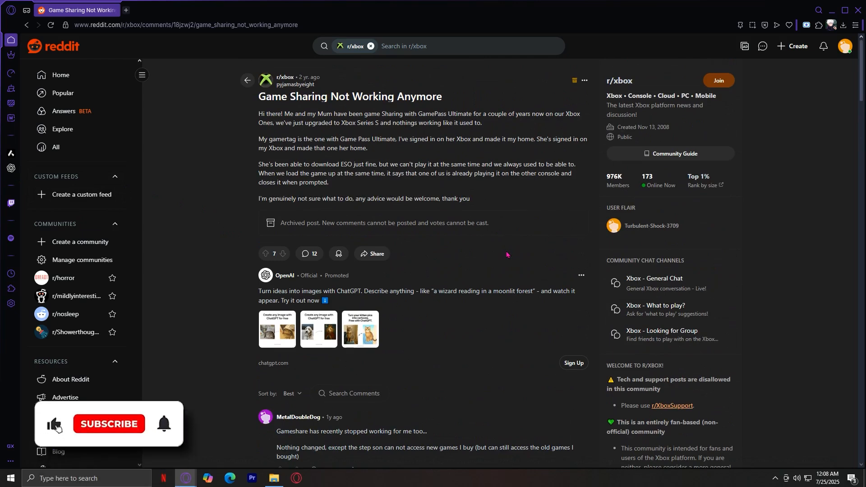
{"action": "left_click", "coordinate": [108, 424]}
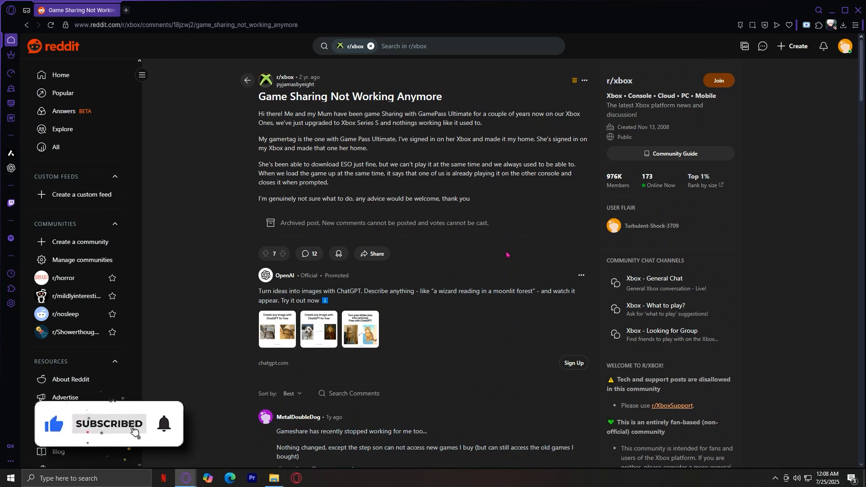